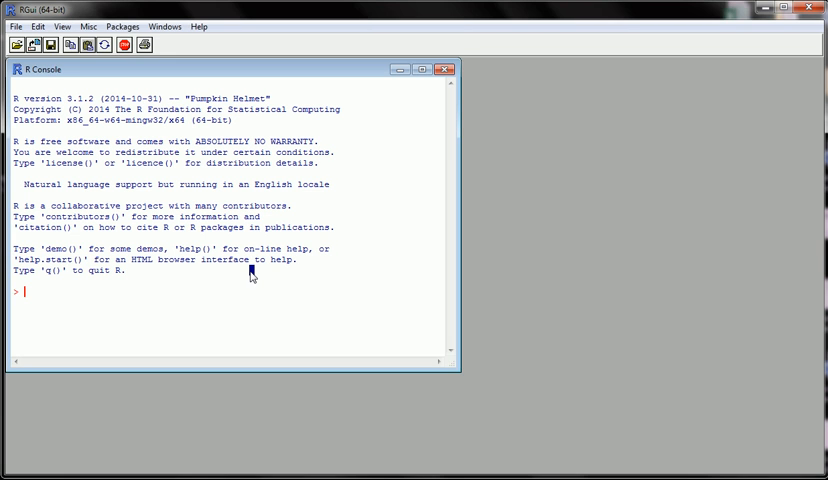
- Open the GUI preferences from the Edit menu to enlarge the console font
{"action": "left_click", "coordinate": [14, 26]}
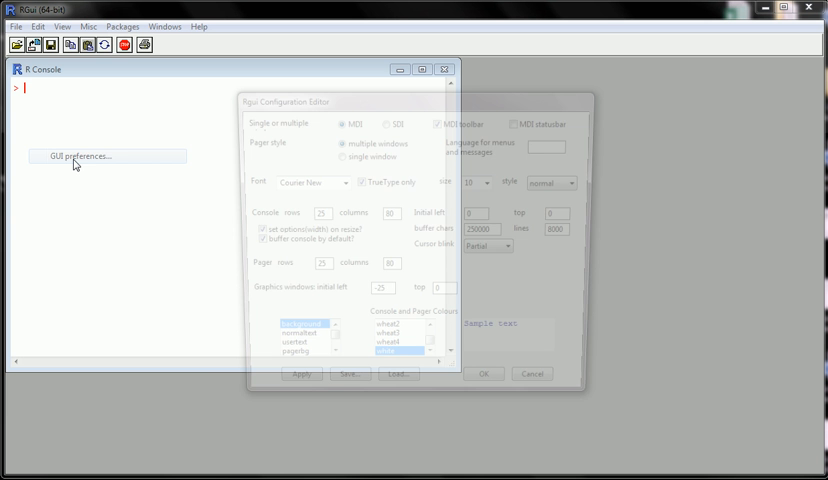
{"action": "left_click", "coordinate": [491, 182]}
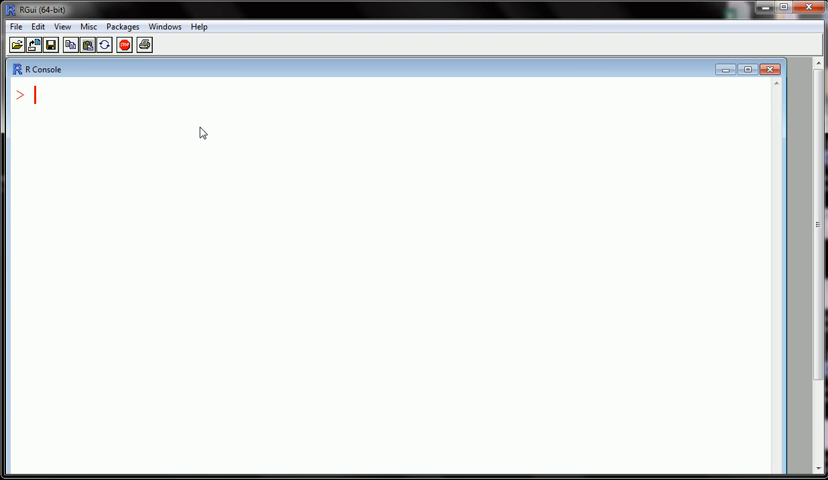
- Type install.packages("name of the package") at the console prompt
{"action": "type", "text": "insta"}
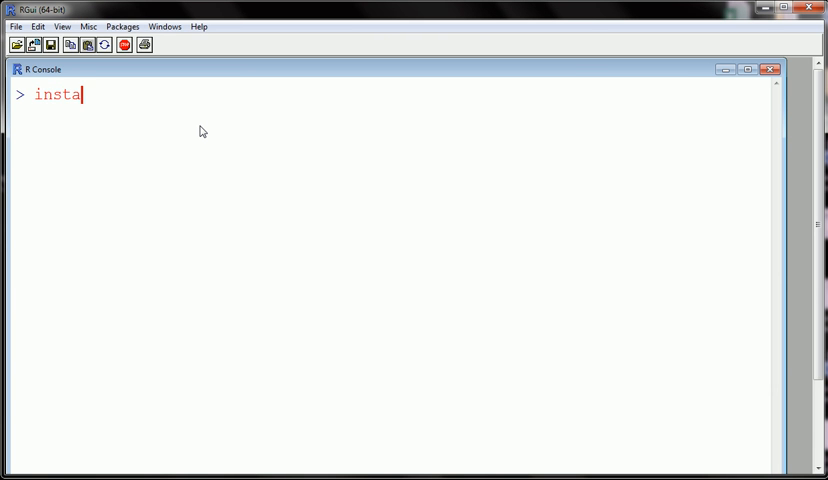
{"action": "type", "text": "ll.pac"}
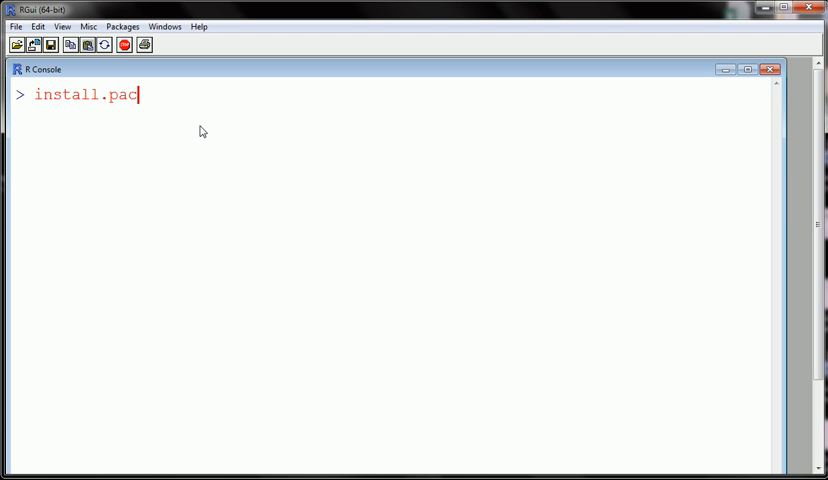
{"action": "type", "text": "kages(\""}
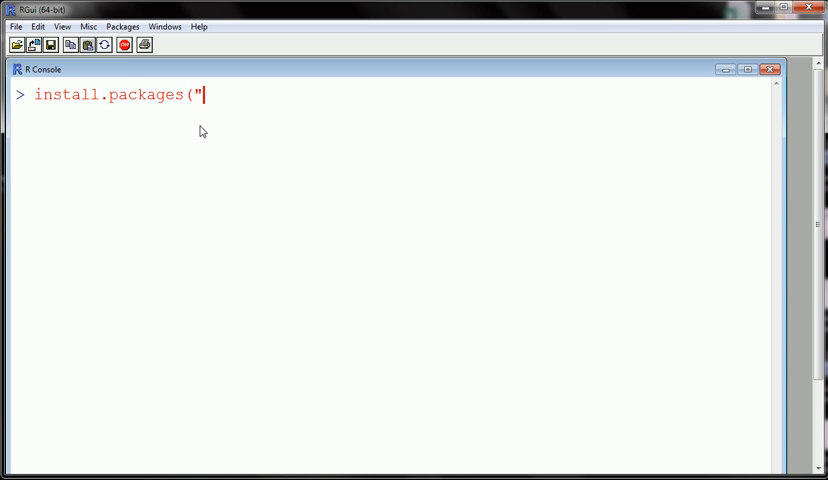
{"action": "type", "text": "name of the pa"}
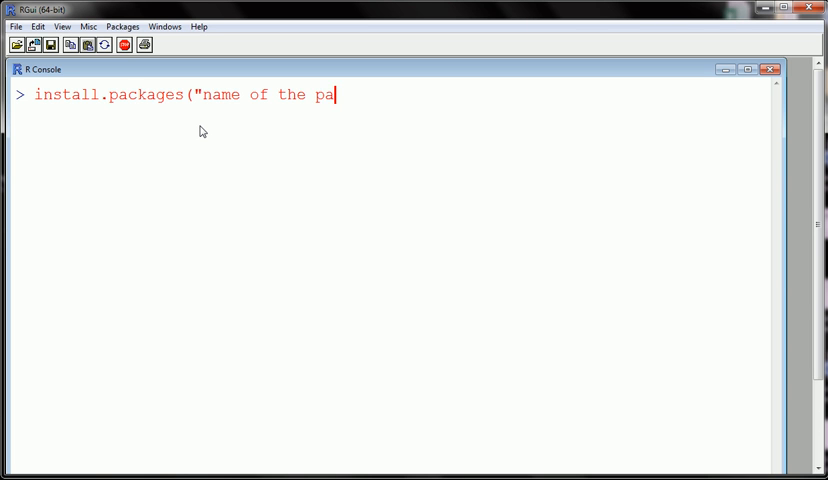
{"action": "type", "text": "ckage\""}
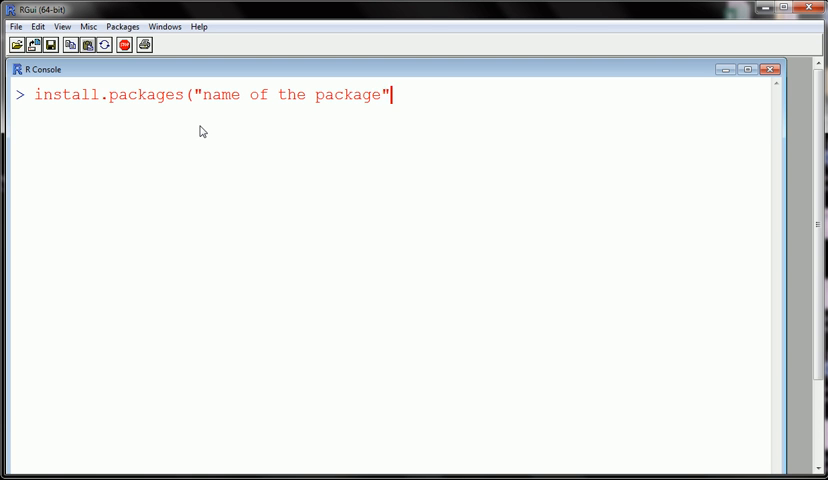
{"action": "type", "text": ")"}
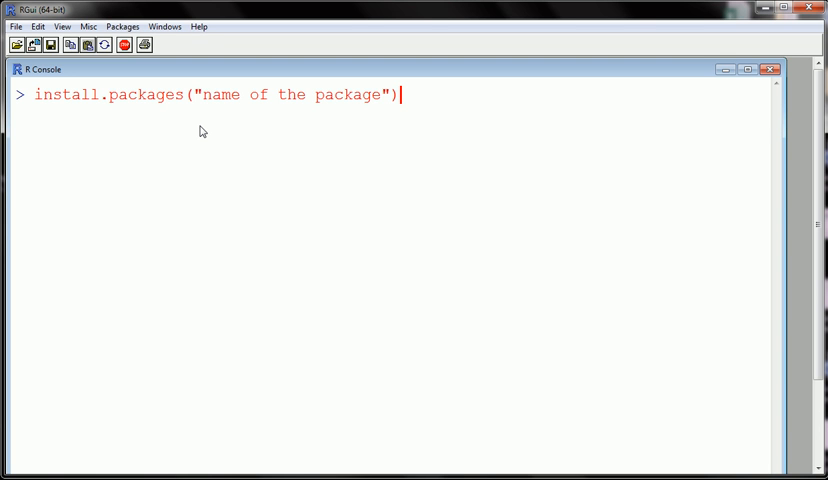
- Replace the placeholder package name with "Rwav"
{"action": "key", "text": "BackSpace"}
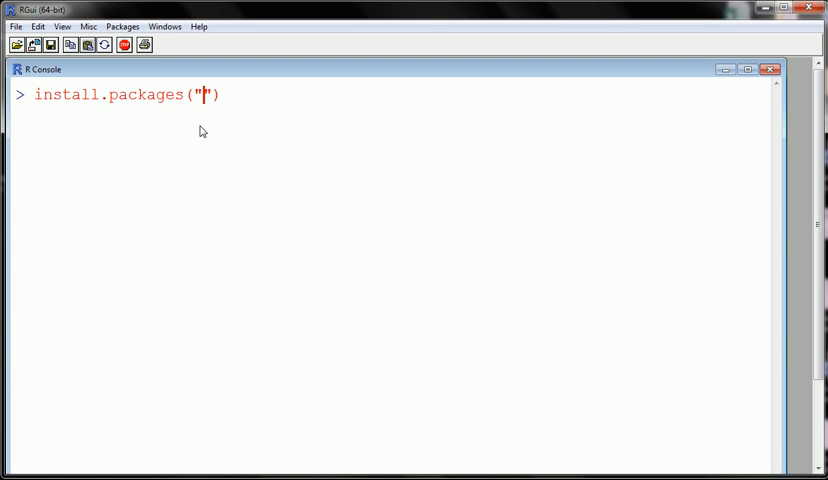
{"action": "type", "text": "Rwav"}
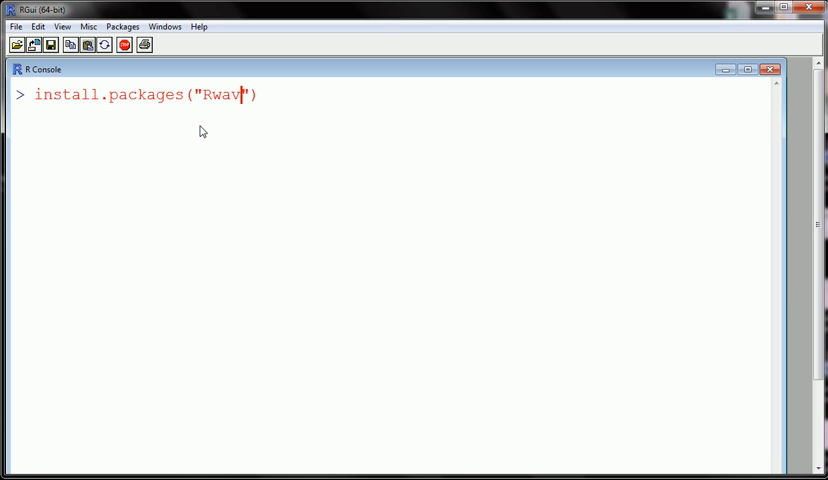
- Run install.packages("Rwave"), select the USA (IN) mirror, then cancel without installing
{"action": "key", "text": "Return"}
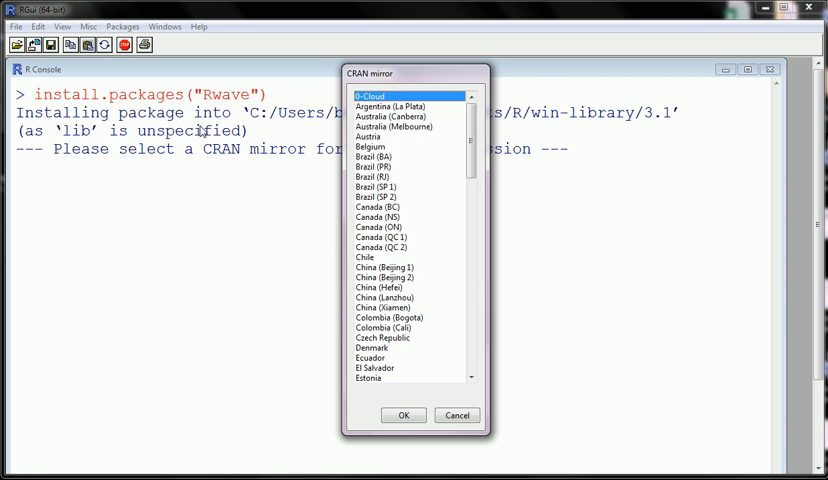
{"action": "mouse_move", "coordinate": [391, 101]}
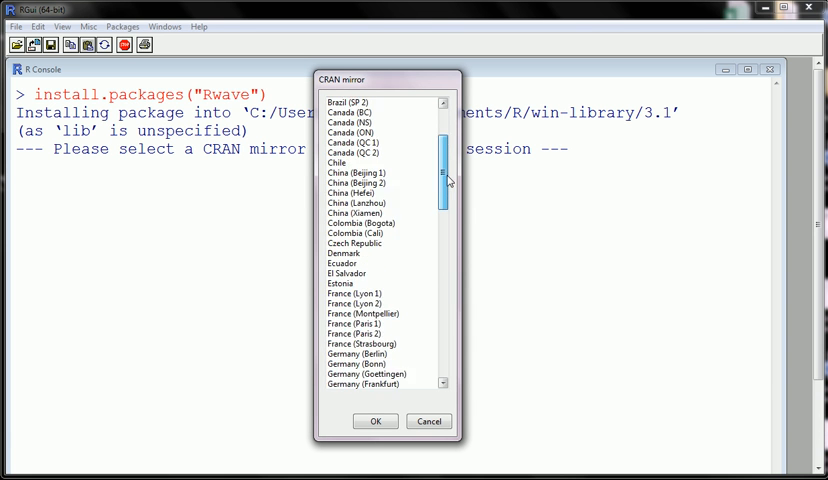
{"action": "scroll", "scroll_direction": "down", "scroll_amount": 3}
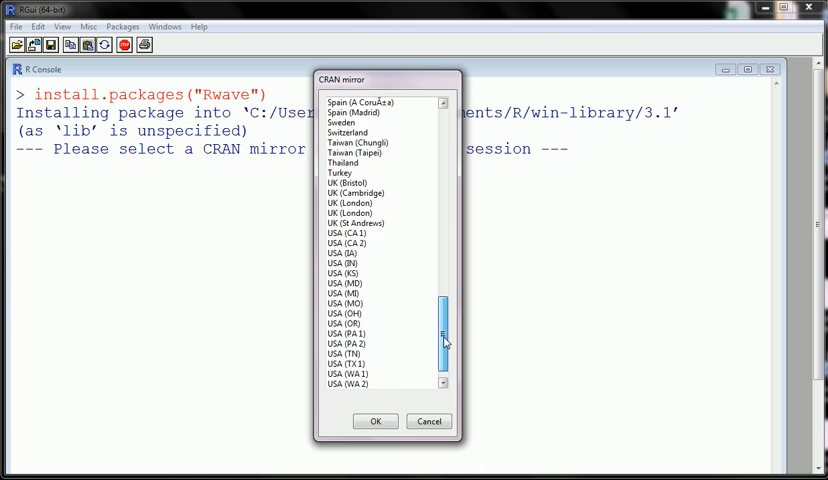
{"action": "scroll", "scroll_direction": "down", "scroll_amount": 3}
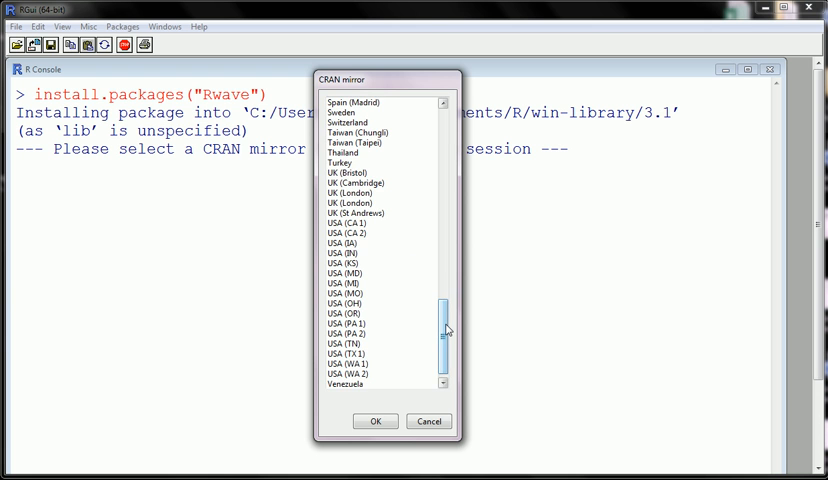
{"action": "mouse_move", "coordinate": [375, 371]}
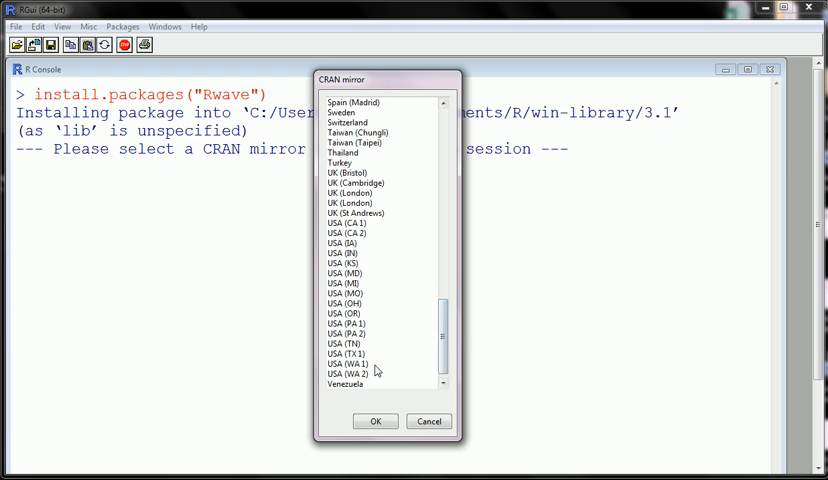
{"action": "left_click", "coordinate": [355, 333]}
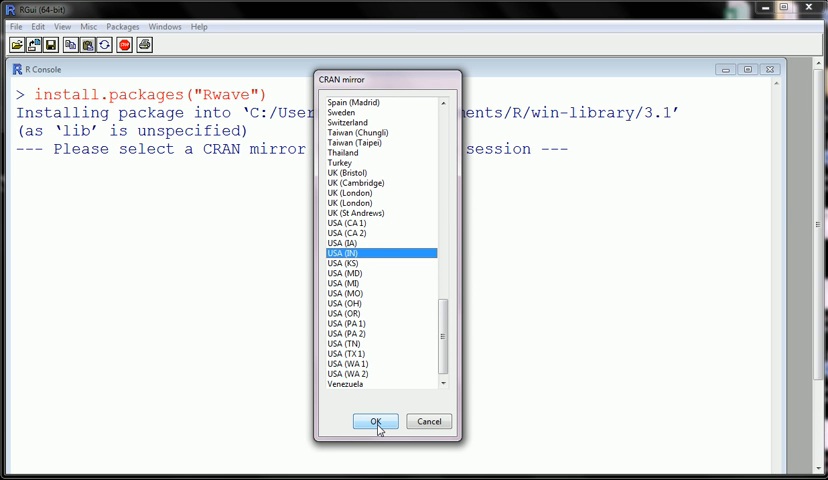
{"action": "mouse_move", "coordinate": [428, 421]}
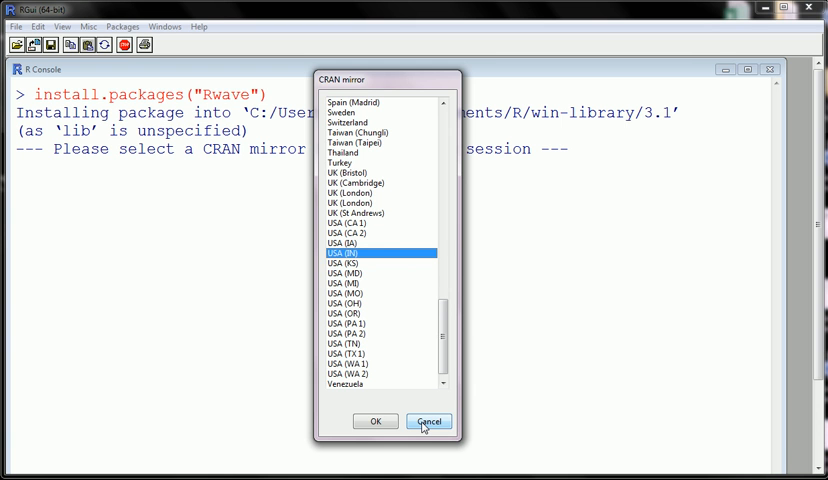
{"action": "left_click", "coordinate": [428, 421]}
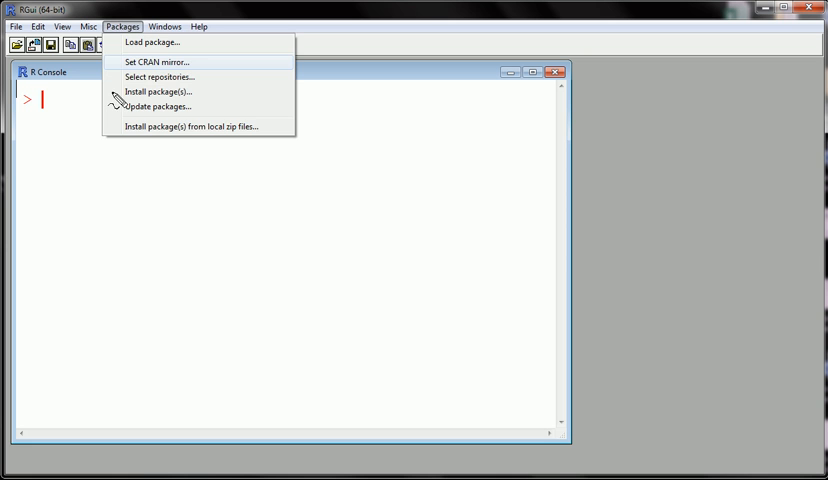
{"action": "mouse_move", "coordinate": [140, 91]}
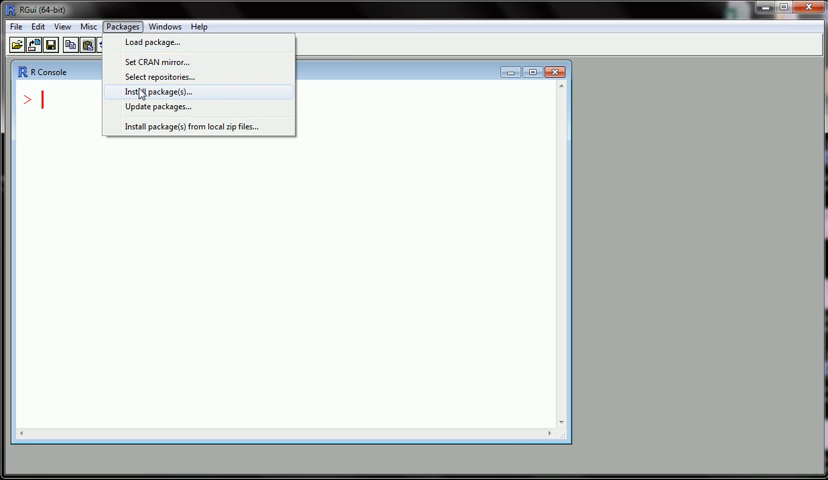
- Start package installation from the menu and pick the USA (PA 2) mirror
{"action": "left_click", "coordinate": [157, 91]}
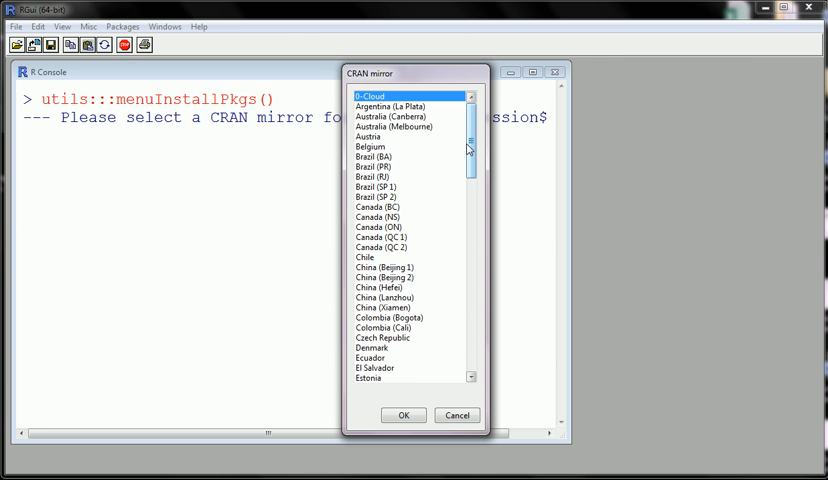
{"action": "scroll", "scroll_direction": "down", "scroll_amount": 3}
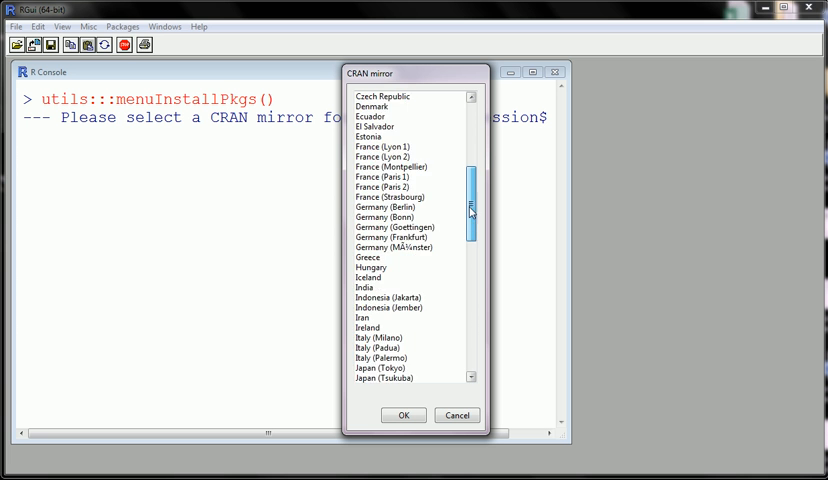
{"action": "scroll", "scroll_direction": "down", "scroll_amount": 3}
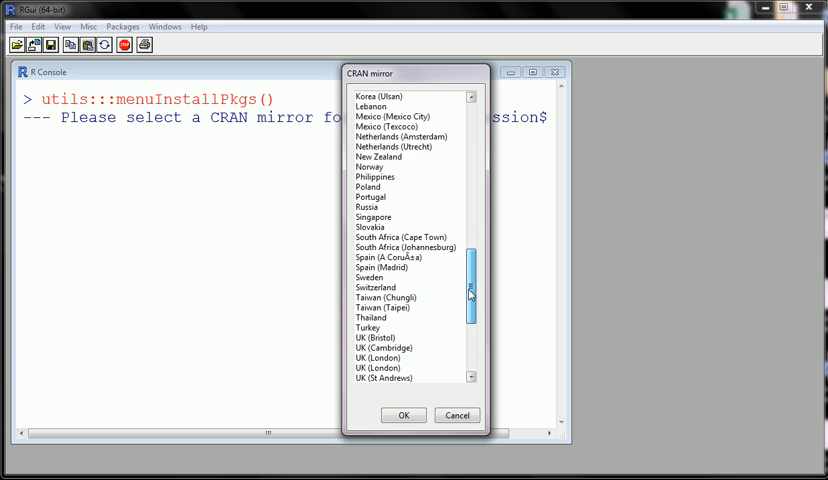
{"action": "scroll", "scroll_direction": "down", "scroll_amount": 3}
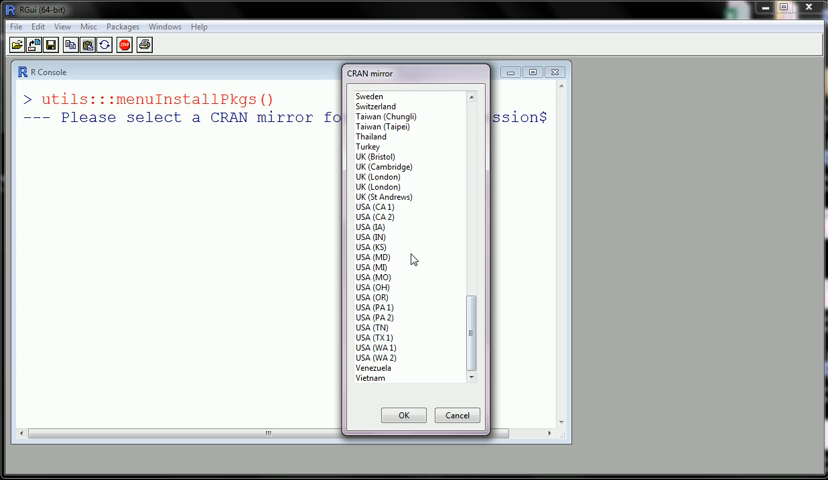
{"action": "mouse_move", "coordinate": [380, 319]}
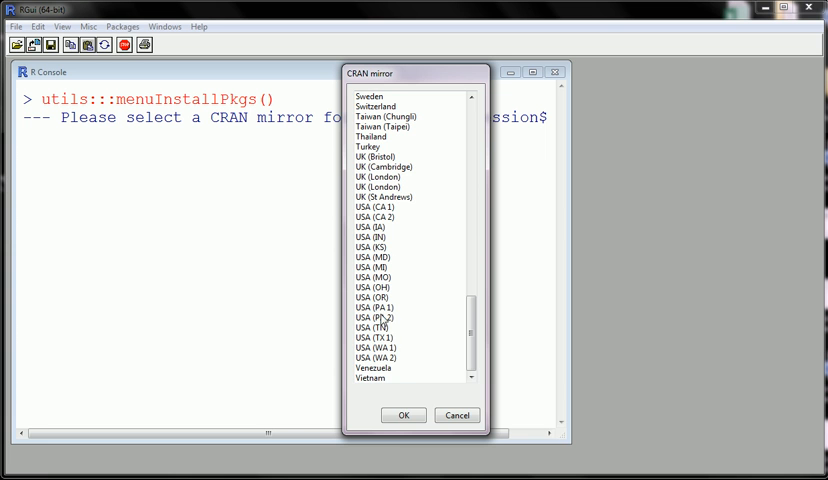
{"action": "left_click", "coordinate": [402, 414]}
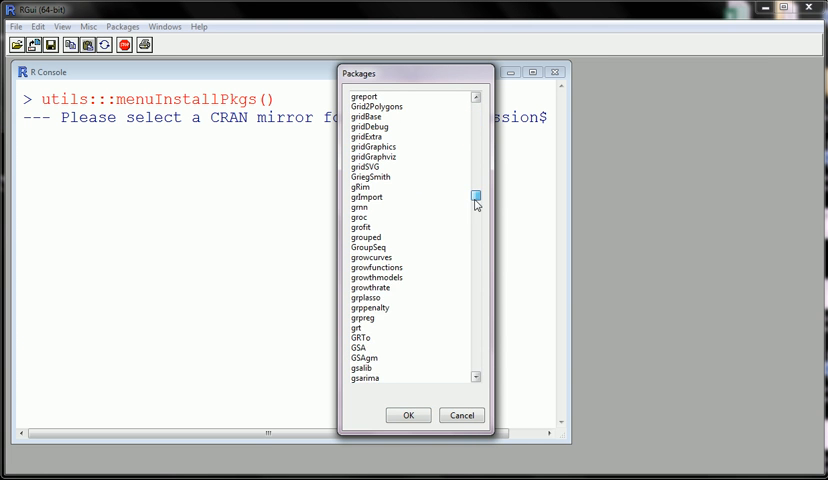
- Scroll to and select Rwave in the Packages list, then cancel the dialog
{"action": "scroll", "scroll_direction": "down", "scroll_amount": 3}
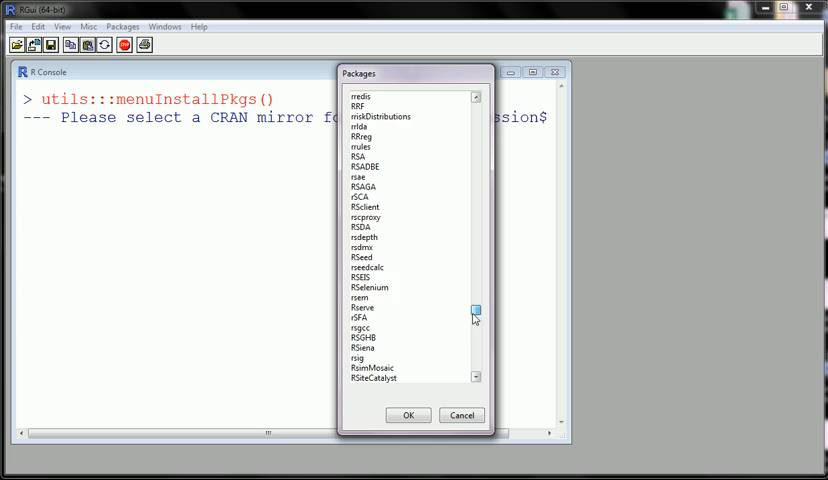
{"action": "scroll", "scroll_direction": "down", "scroll_amount": 3}
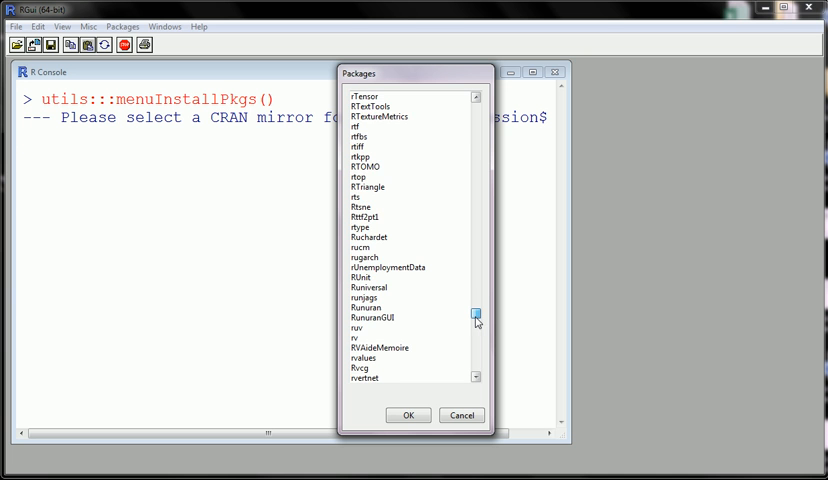
{"action": "scroll", "scroll_direction": "down", "scroll_amount": 3}
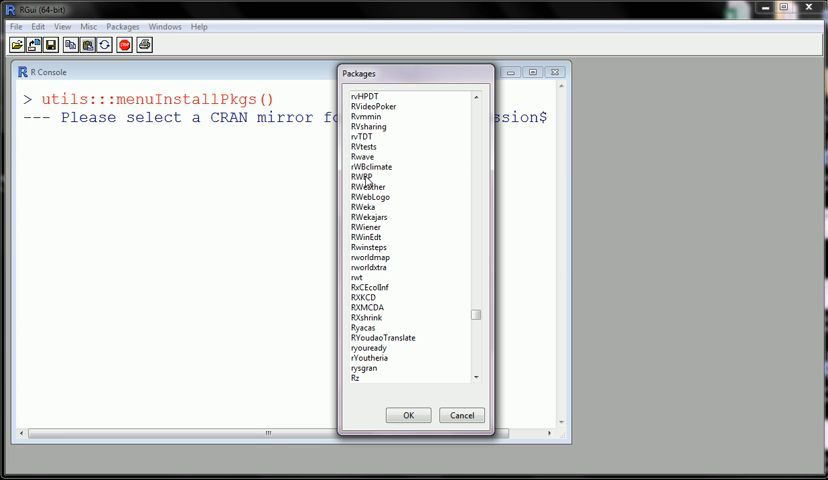
{"action": "left_click", "coordinate": [365, 156]}
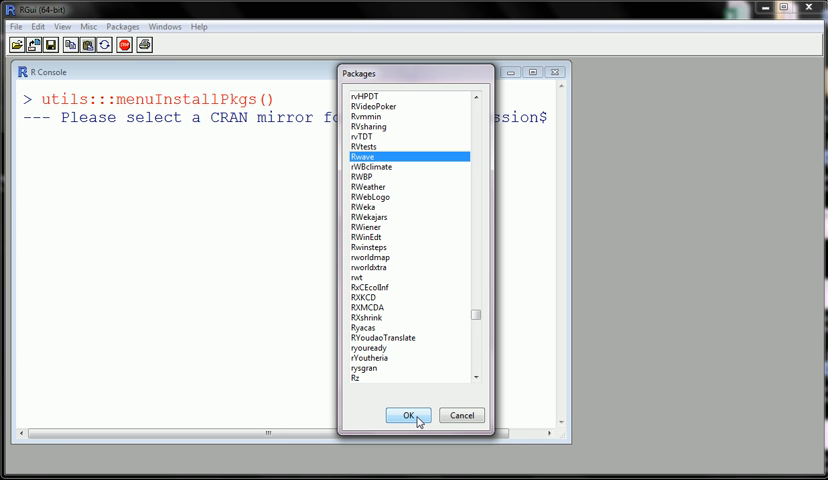
{"action": "mouse_move", "coordinate": [445, 432]}
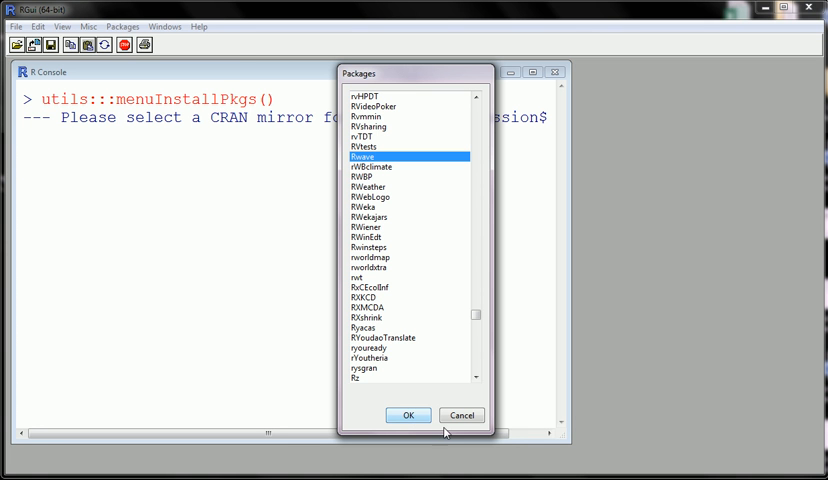
{"action": "mouse_move", "coordinate": [461, 415]}
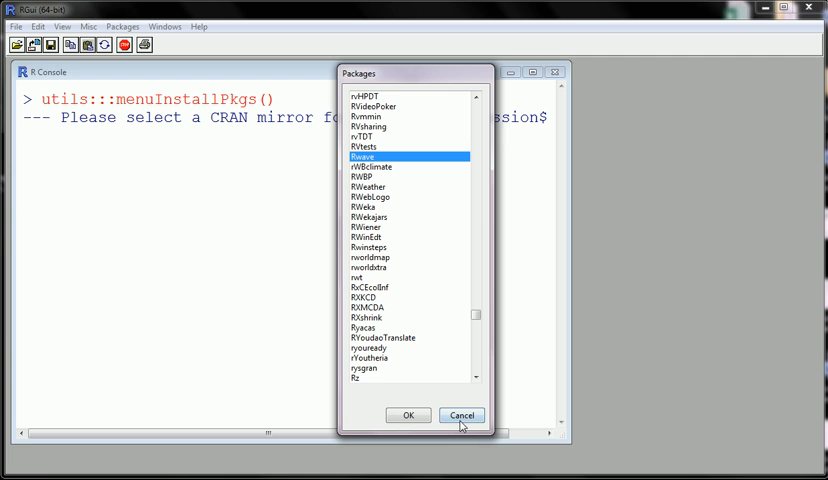
{"action": "left_click", "coordinate": [461, 415]}
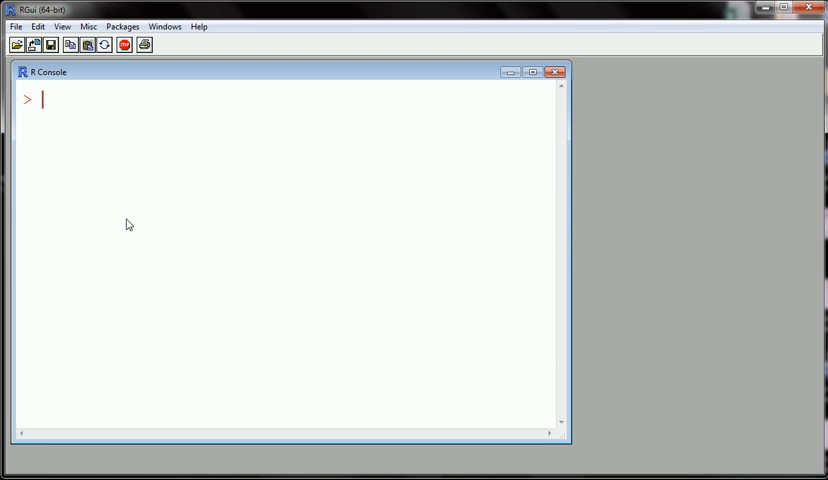
- Type require(name the package) at the prompt
{"action": "type", "text": "require"}
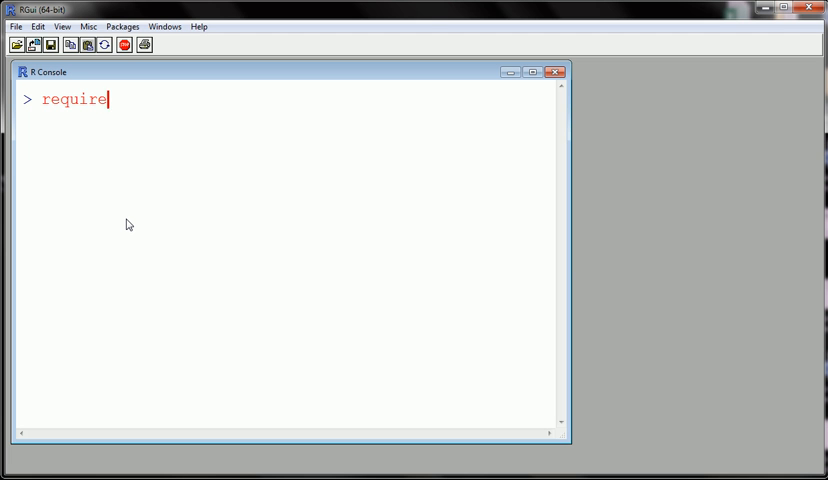
{"action": "type", "text": "(n"}
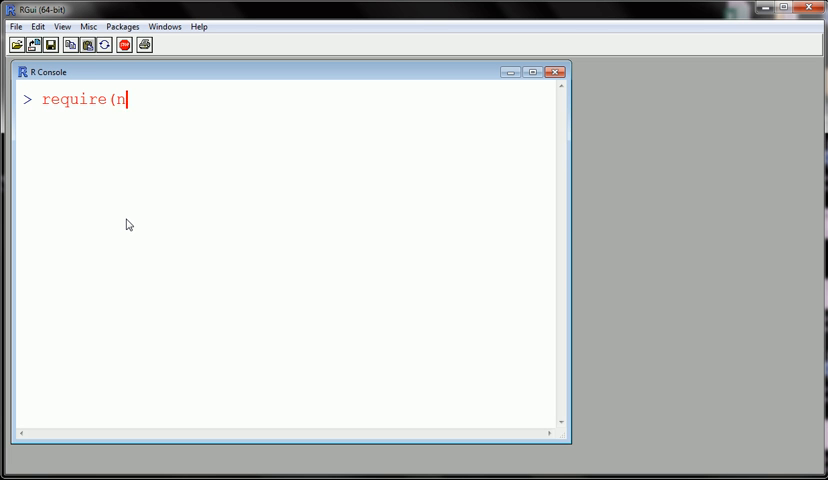
{"action": "type", "text": "a"}
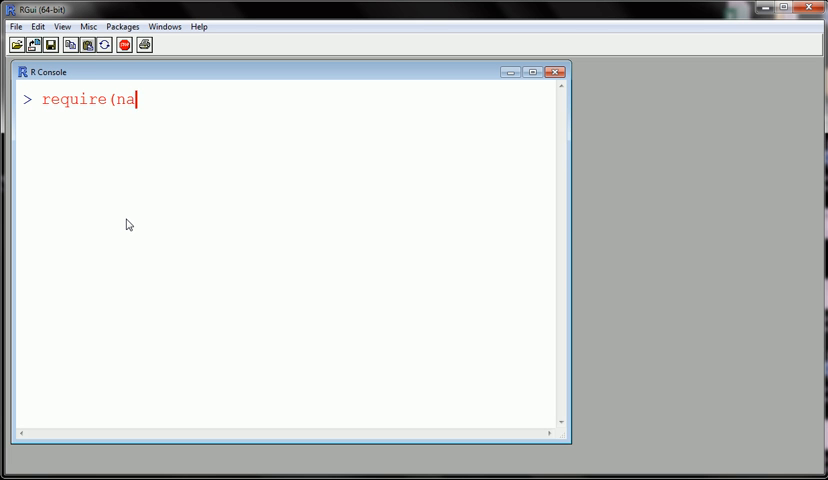
{"action": "type", "text": "me the pa"}
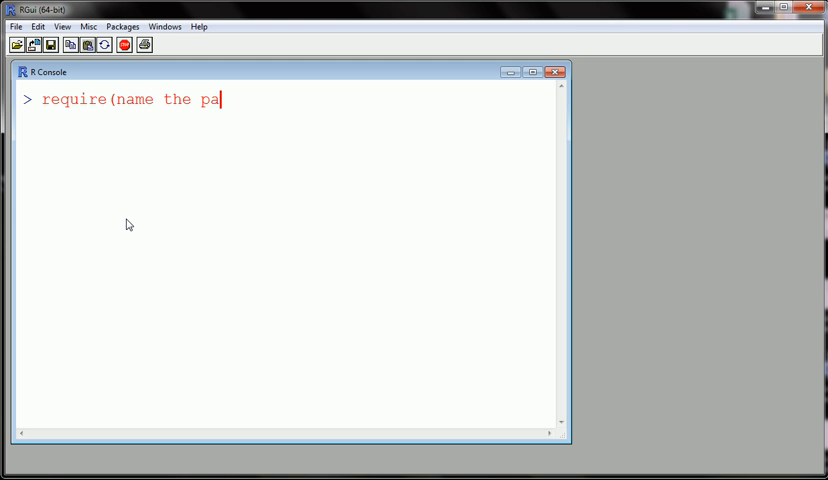
{"action": "type", "text": "ckage)"}
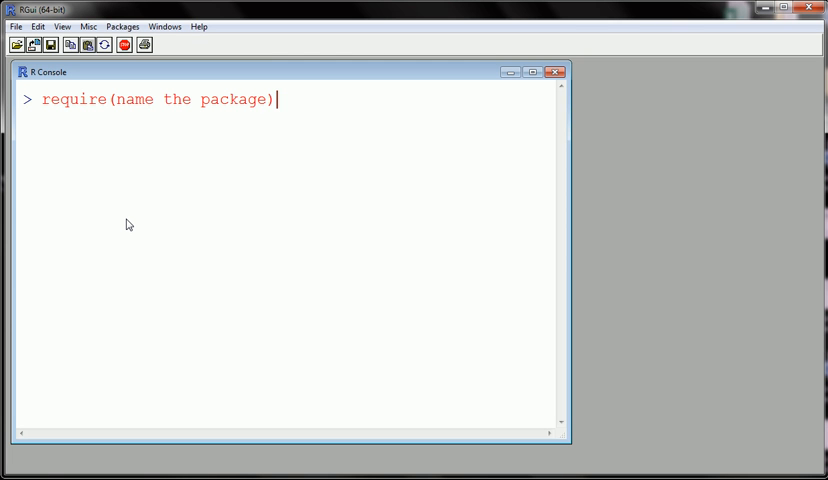
- Replace the placeholder with Rwave and run require(Rwave)
{"action": "key", "text": "BackSpace"}
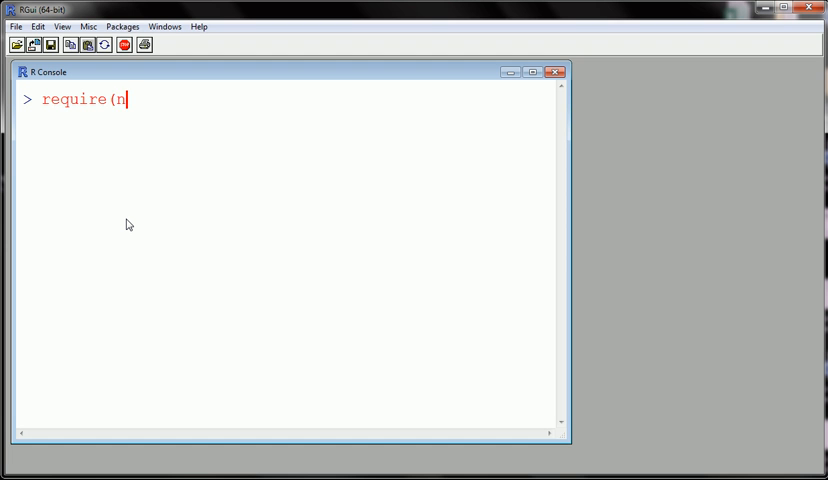
{"action": "type", "text": "Rwan"}
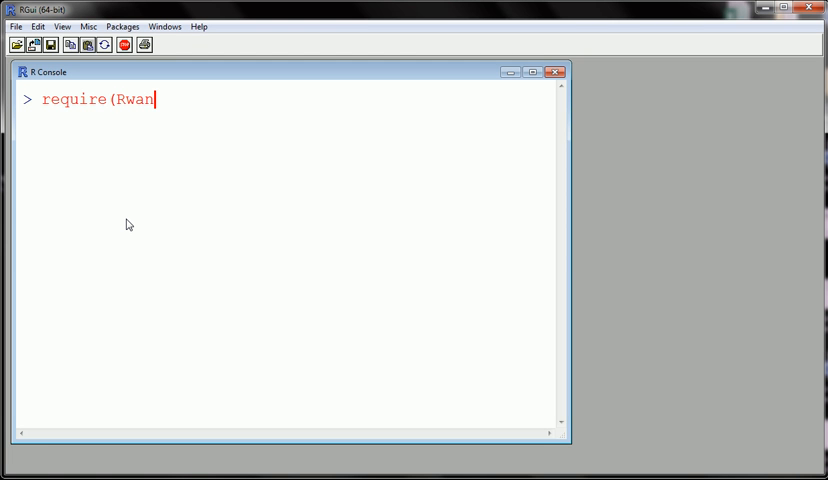
{"action": "type", "text": "ve)"}
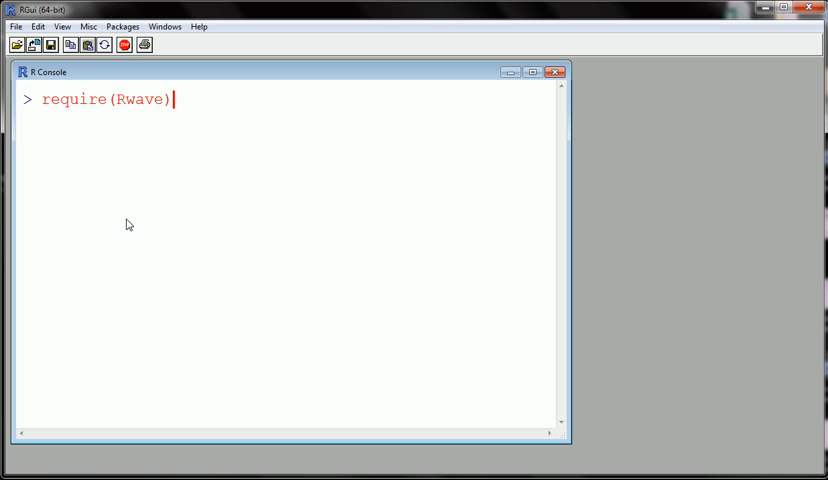
{"action": "key", "text": "Return"}
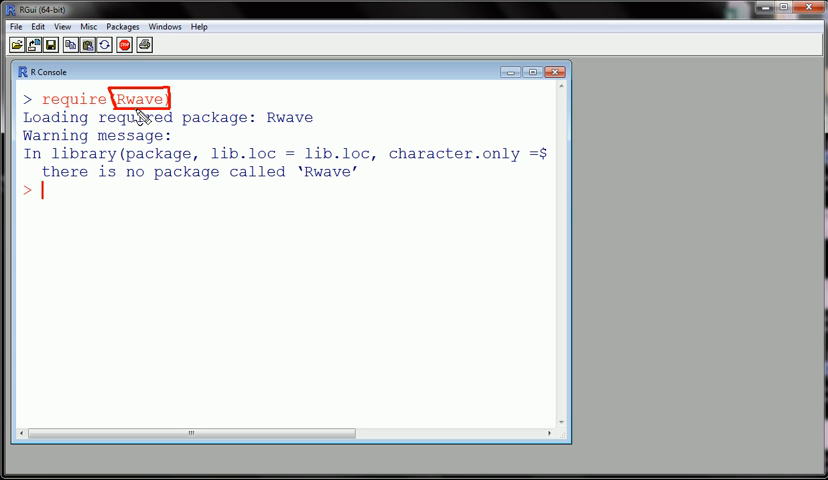
{"action": "type", "text": "li"}
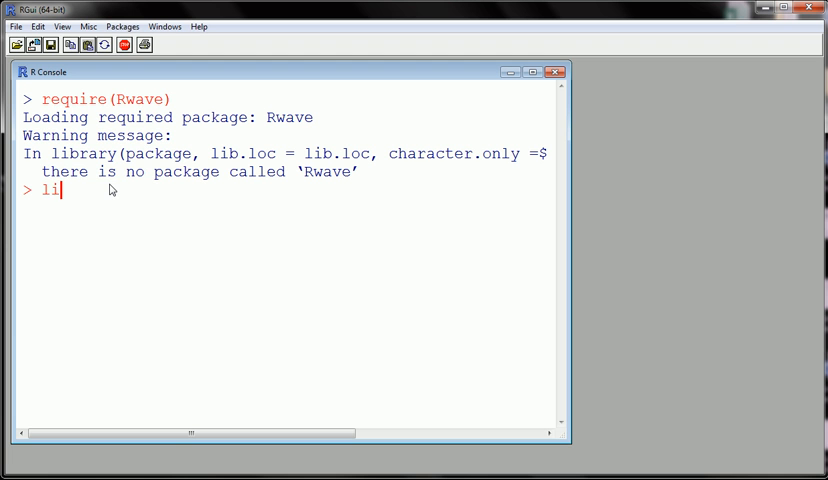
- Type library(Rwave) at the prompt without running it
{"action": "type", "text": "brary(Rwave"}
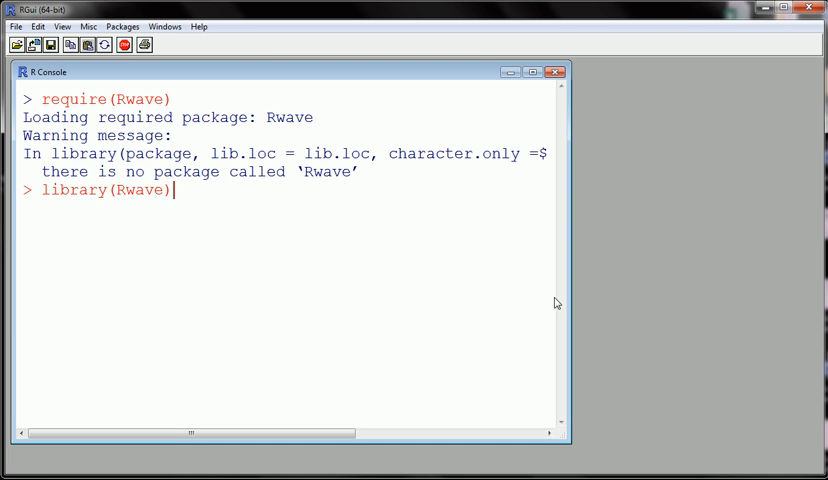
{"action": "mouse_move", "coordinate": [395, 270]}
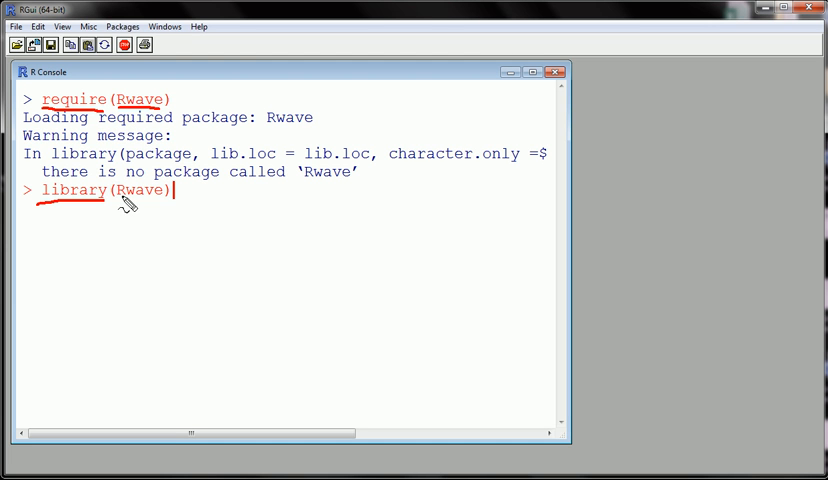
{"action": "mouse_move", "coordinate": [160, 208]}
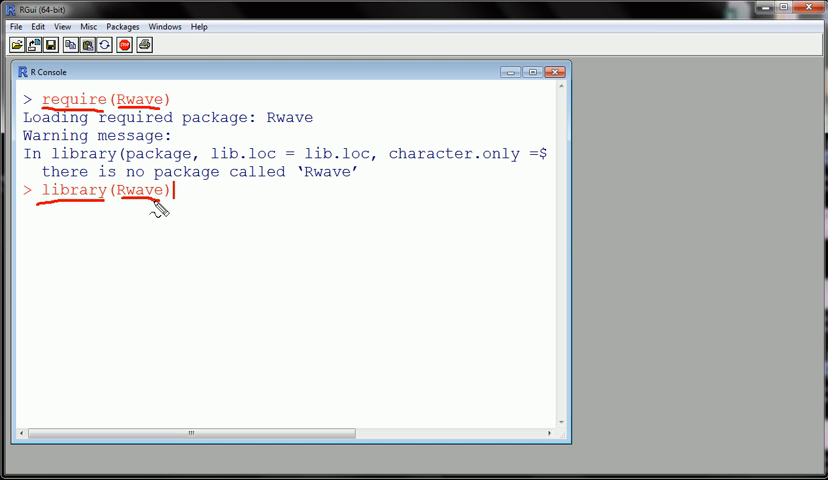